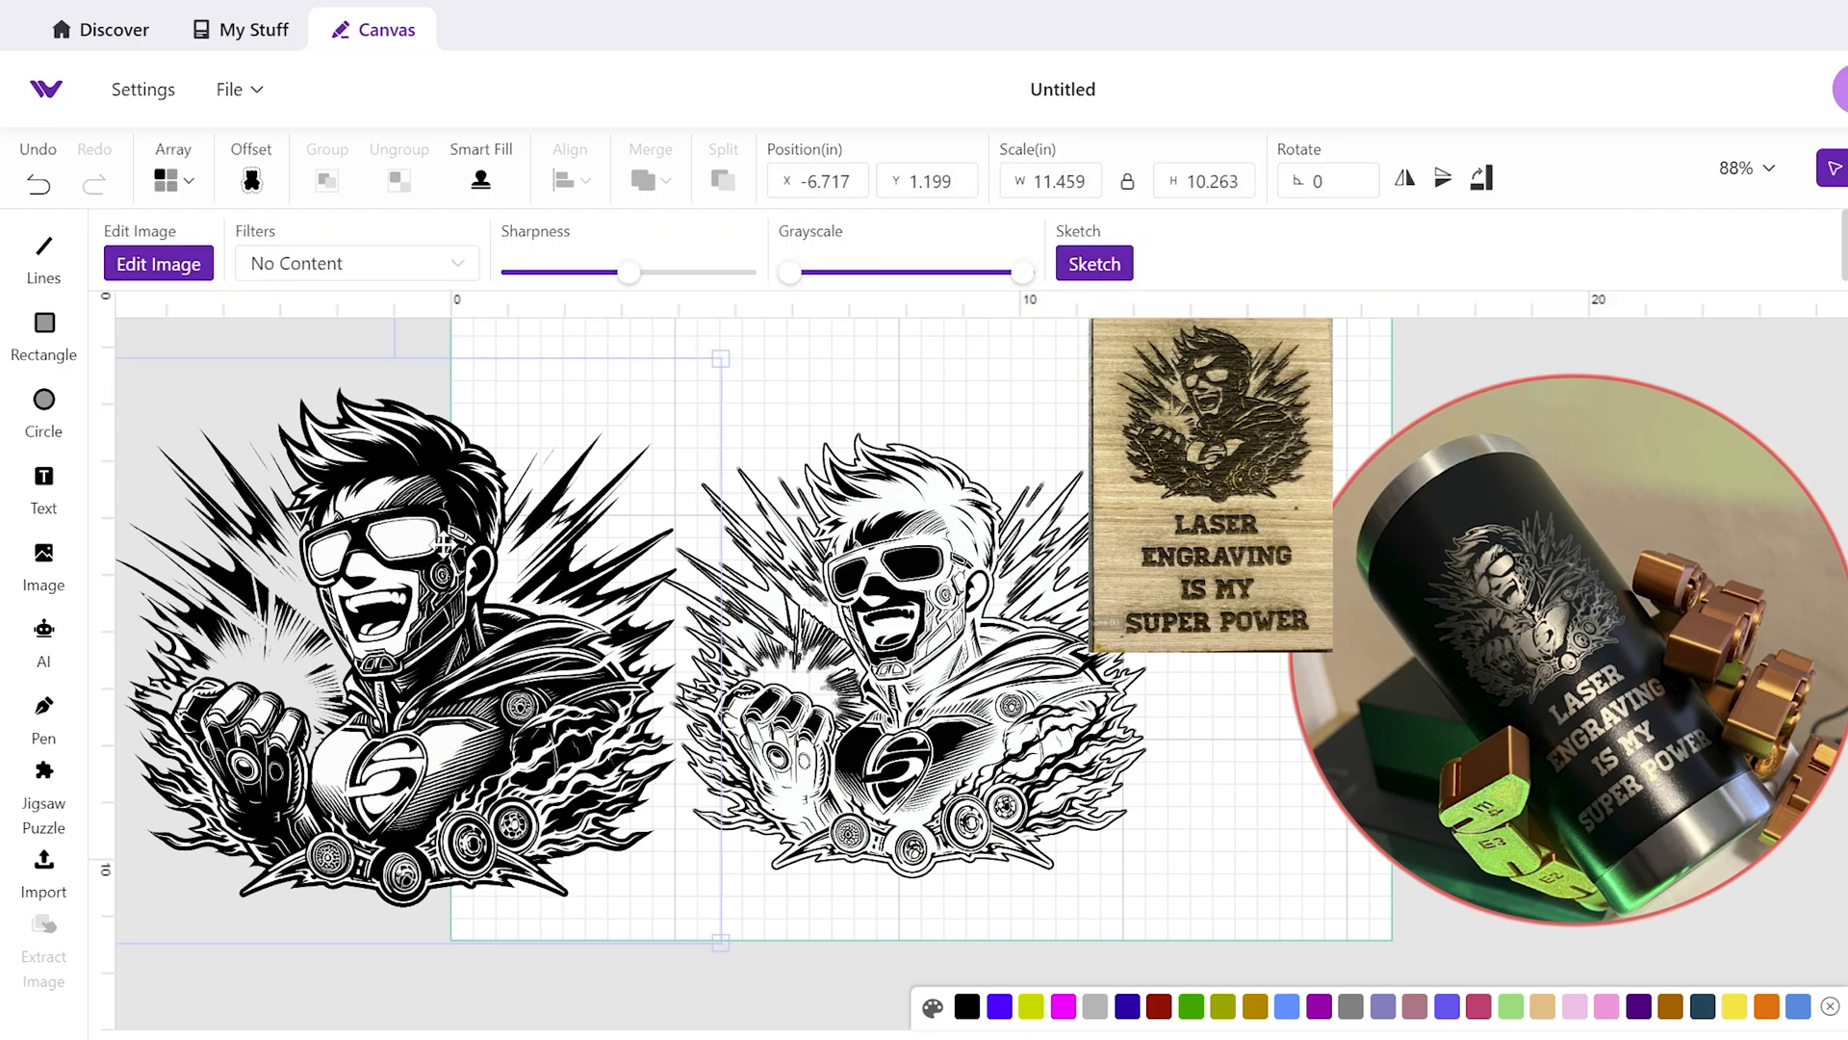
pyautogui.moveTo(909, 586)
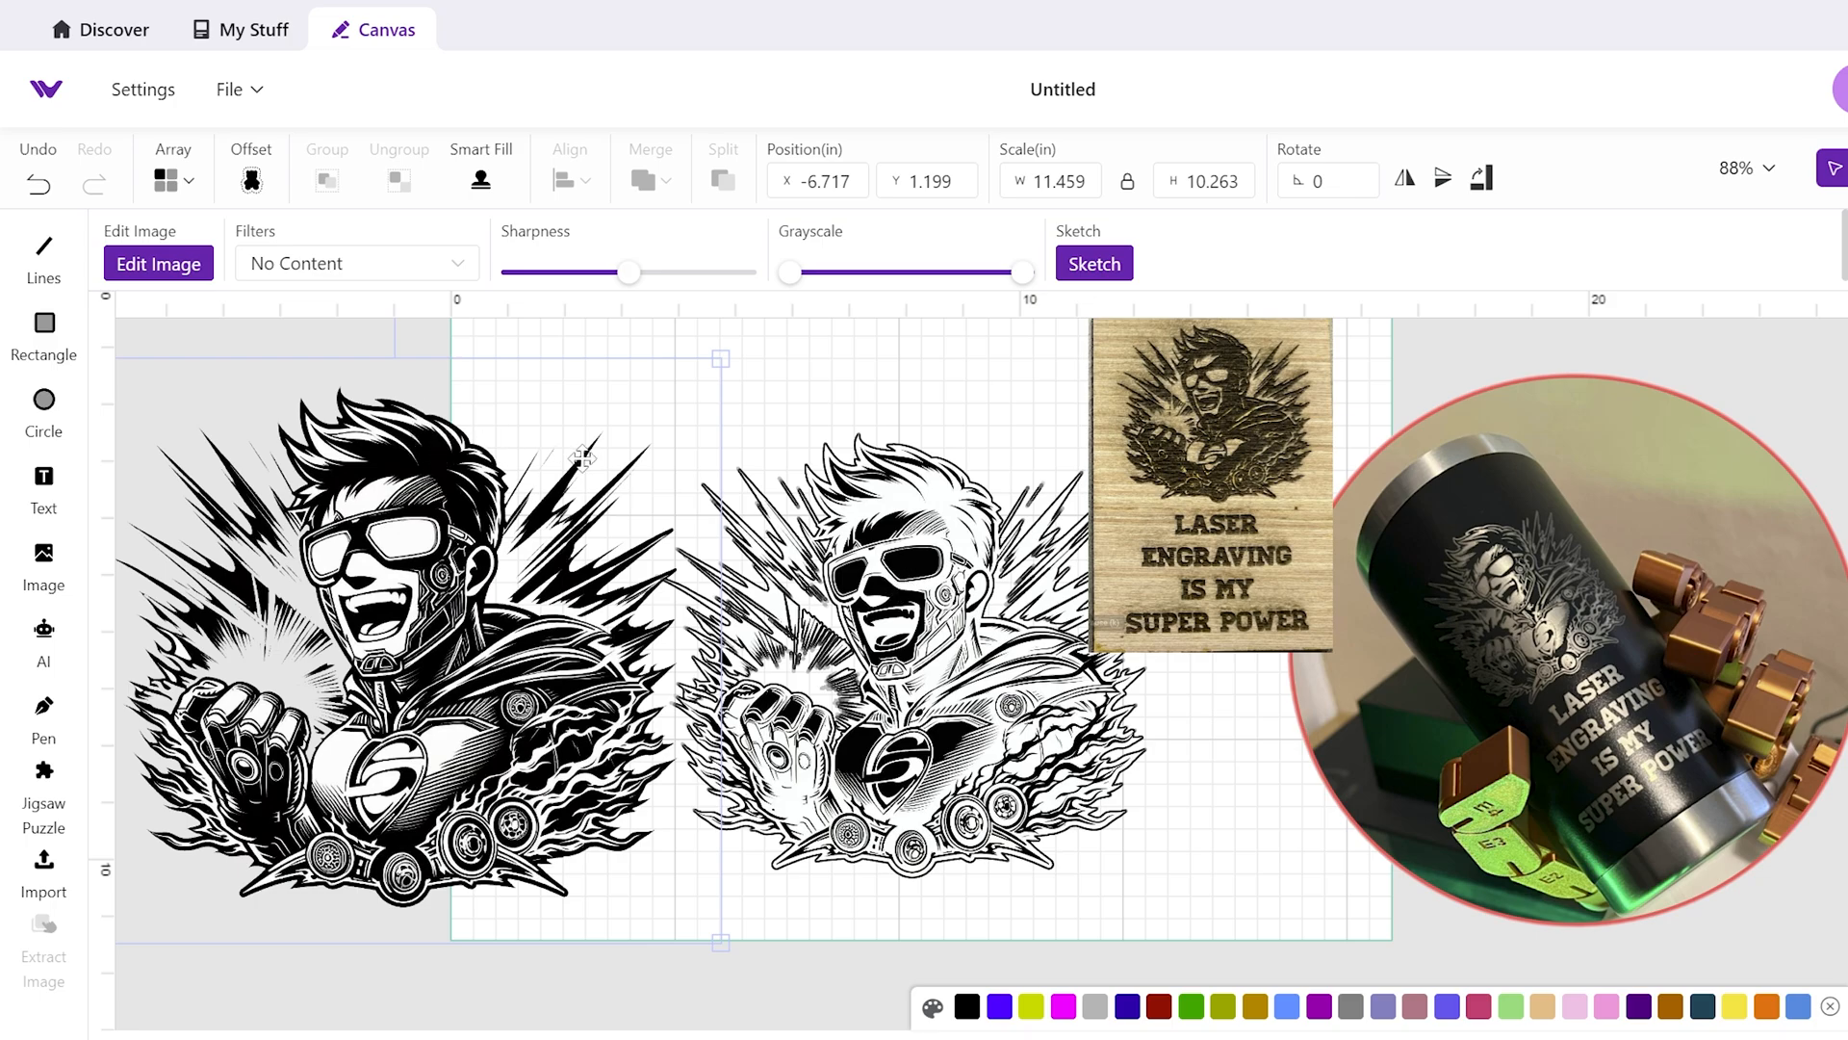
pyautogui.moveTo(909, 494)
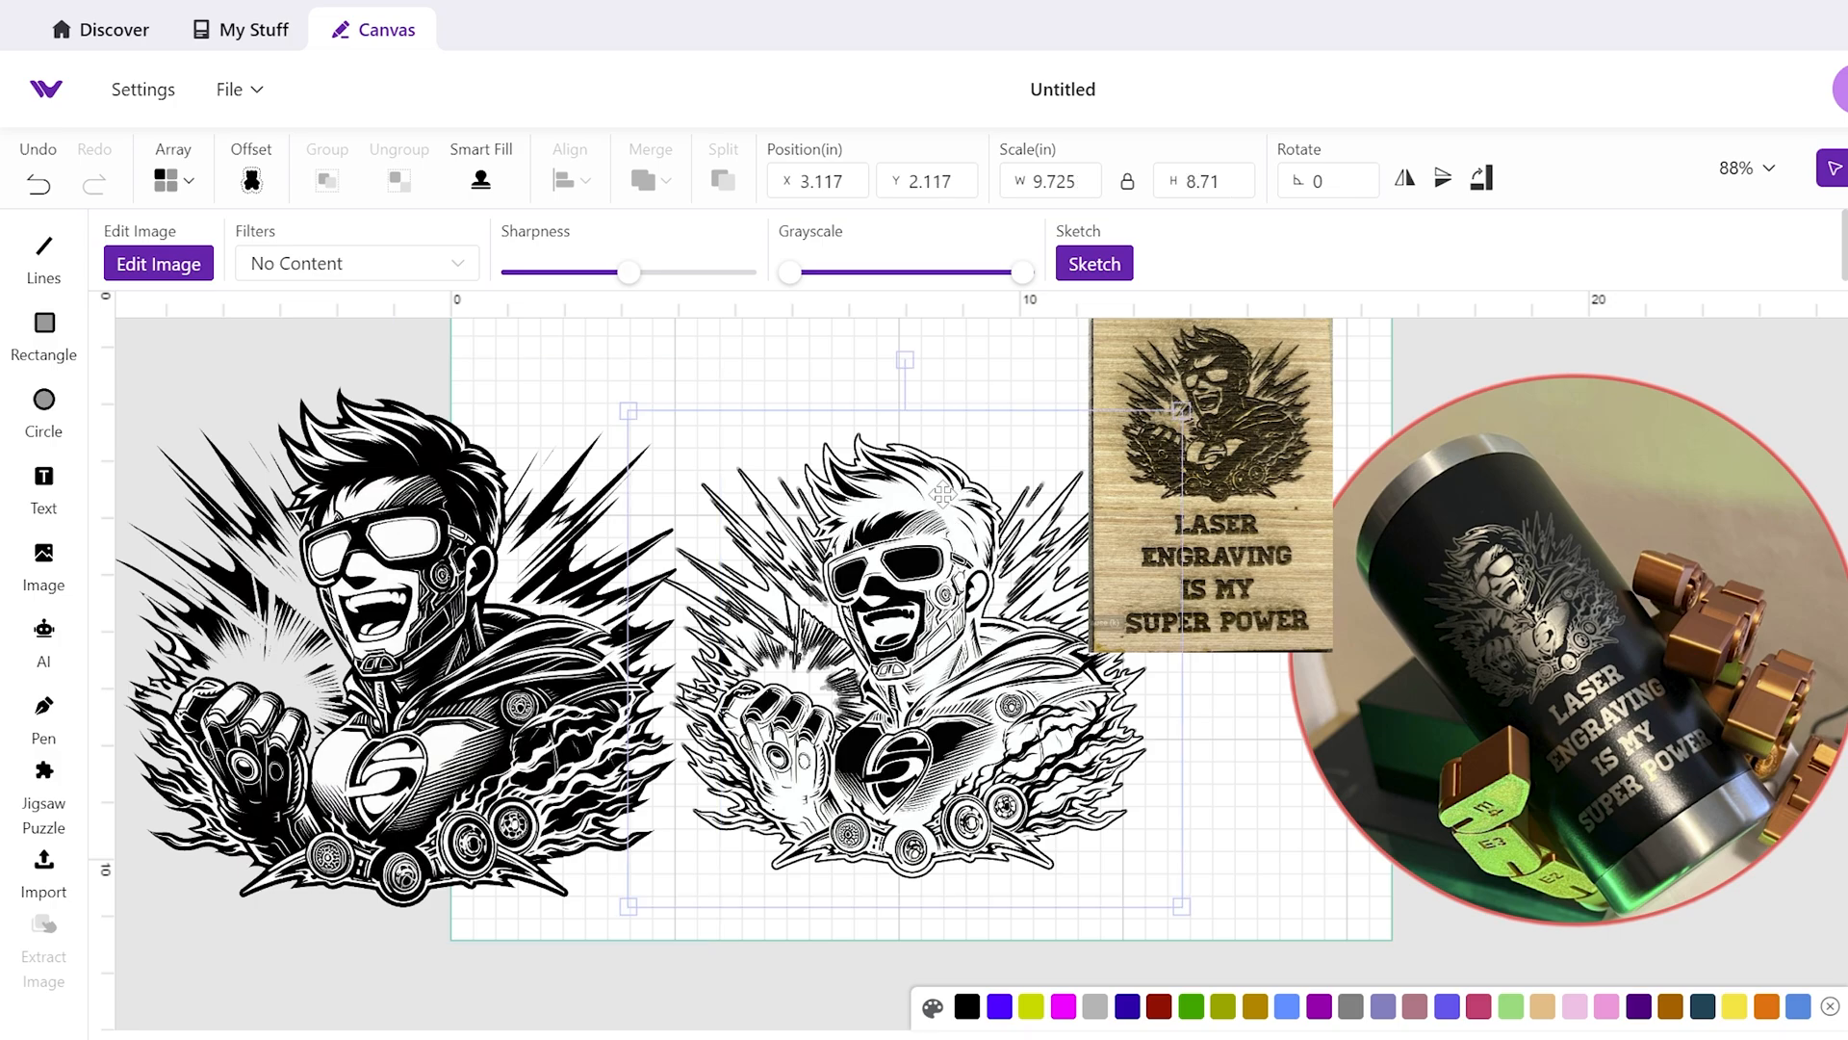
pyautogui.moveTo(413, 416)
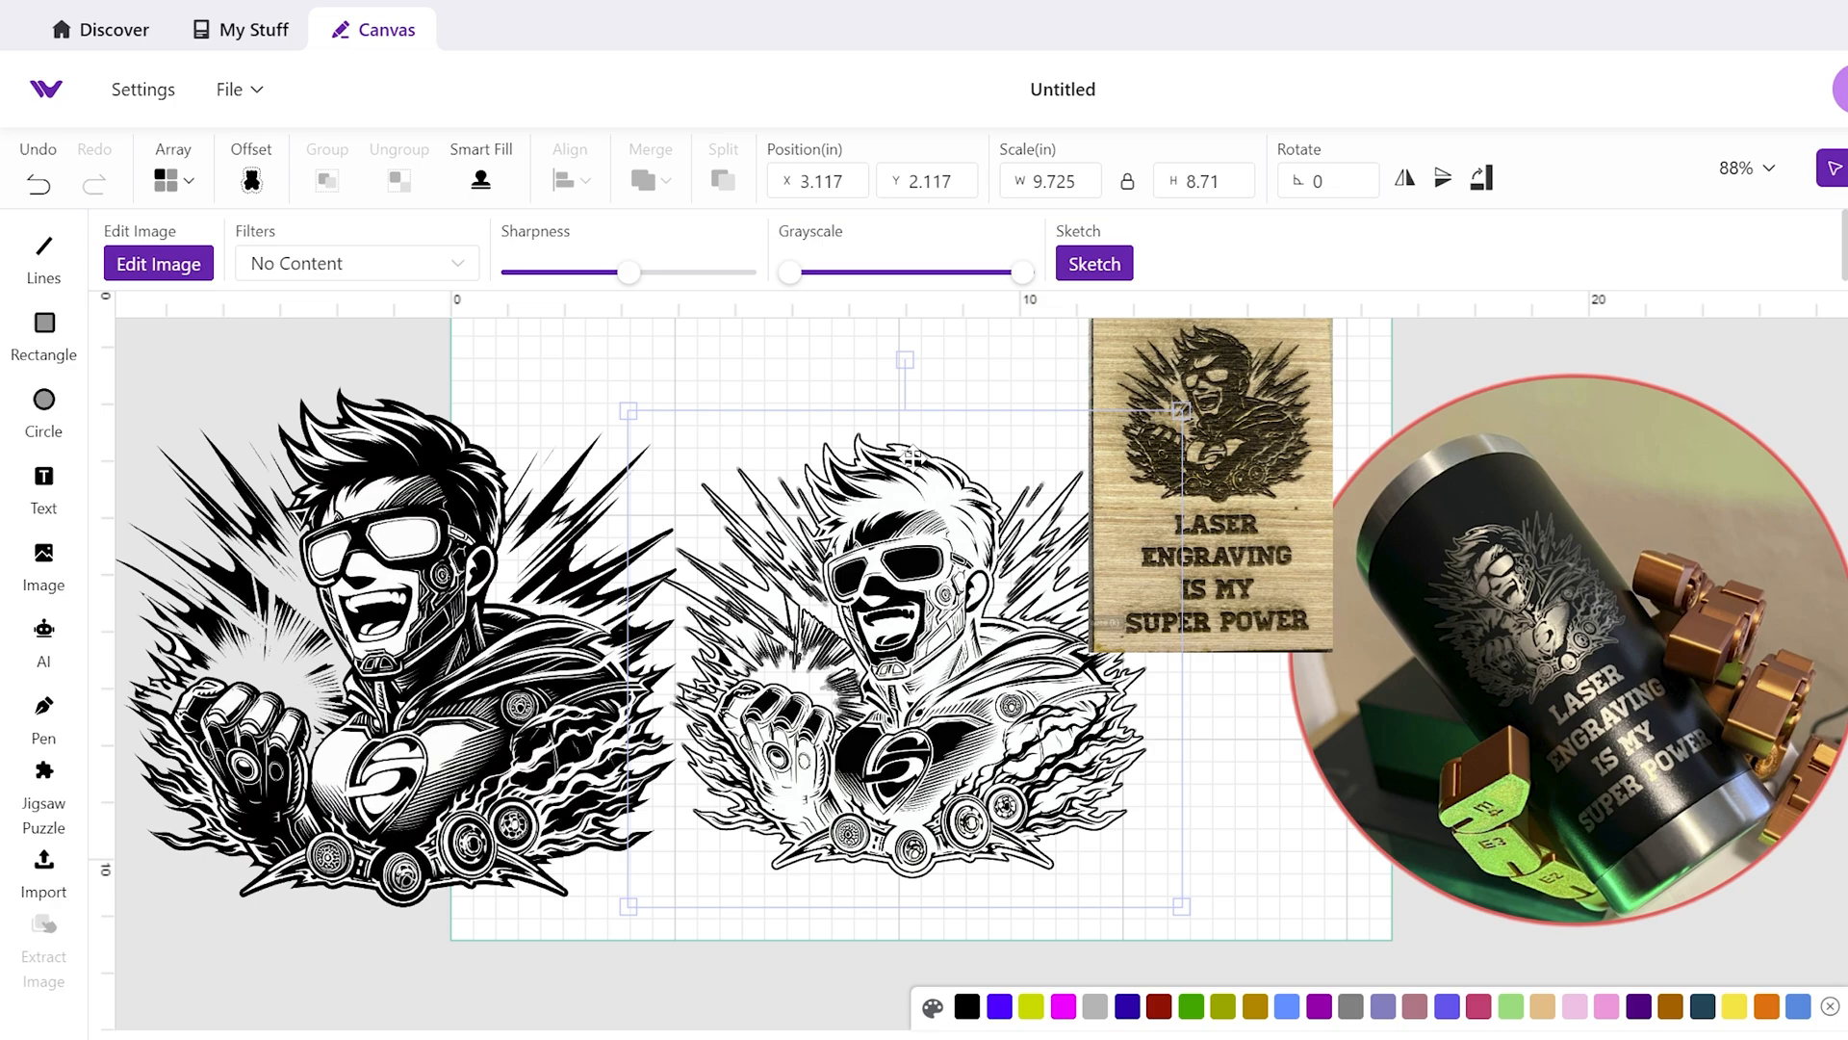
pyautogui.moveTo(566, 371)
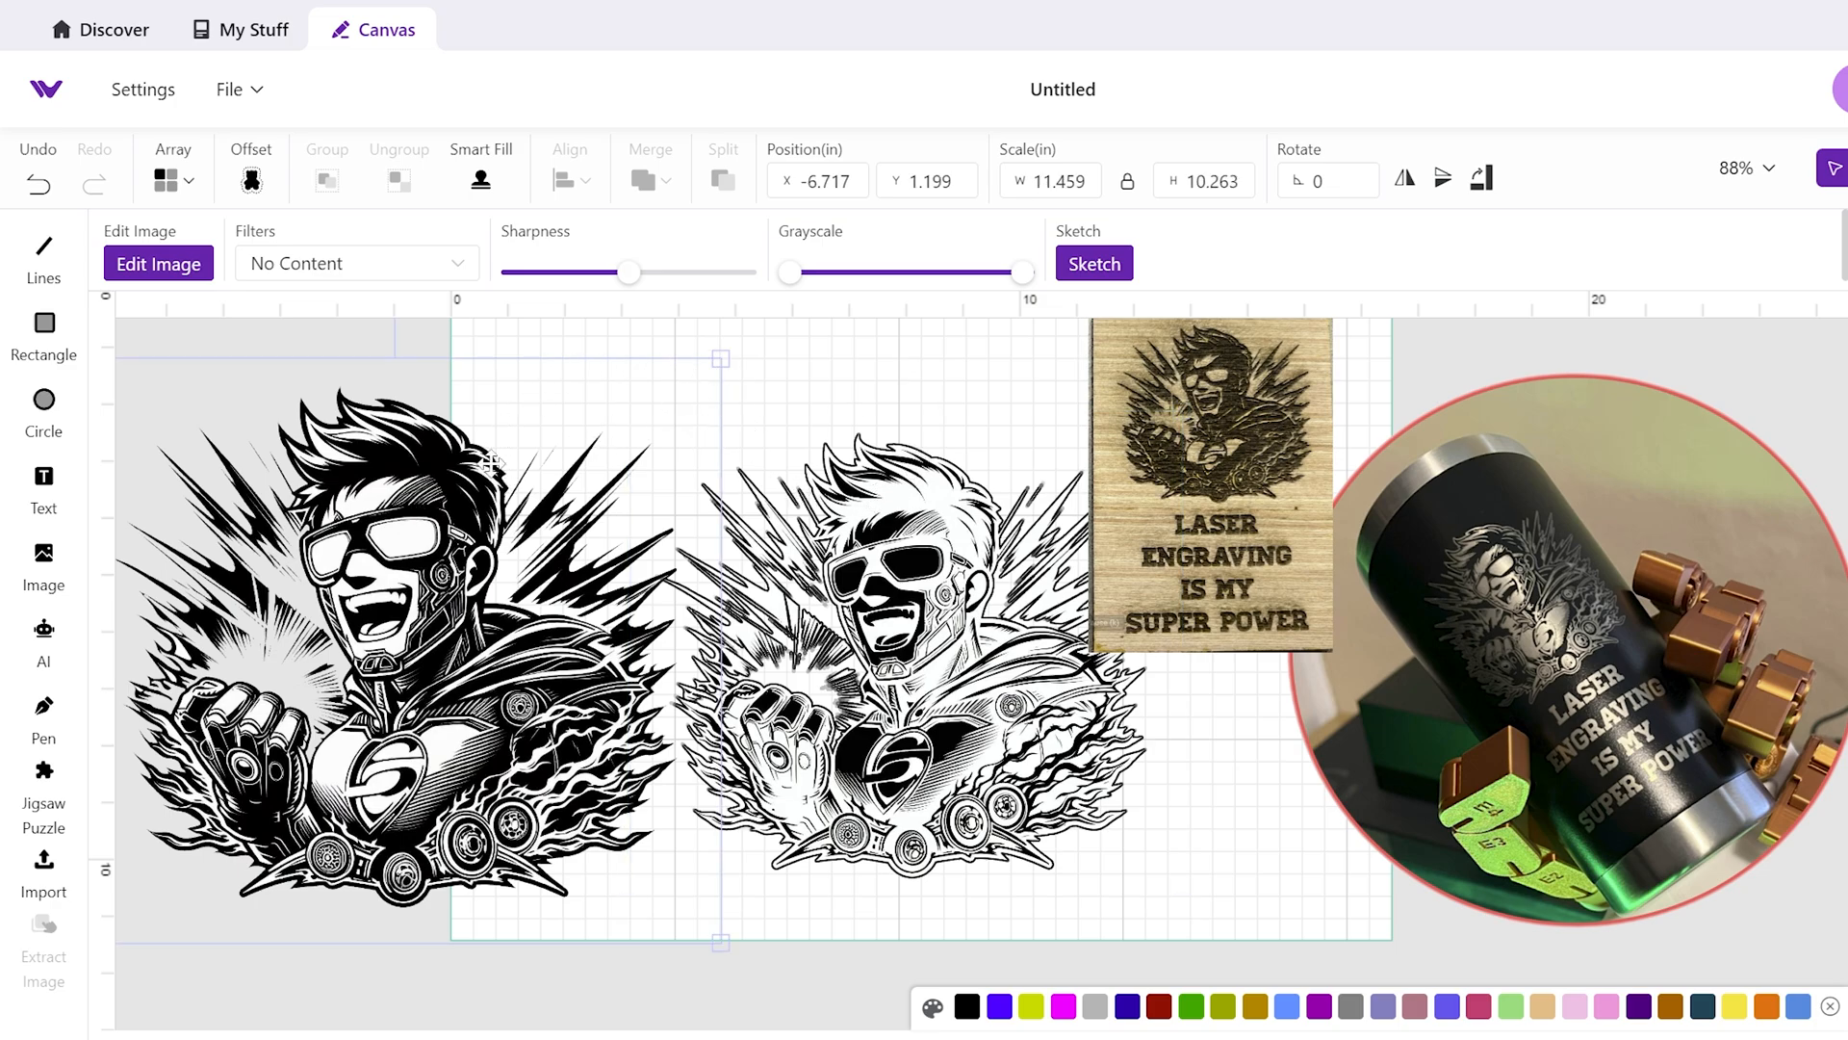
# Step: Select the wood-engraving photo, nudge it right and enlarge it over the sketch-style superhero copy
pyautogui.click(1211, 483)
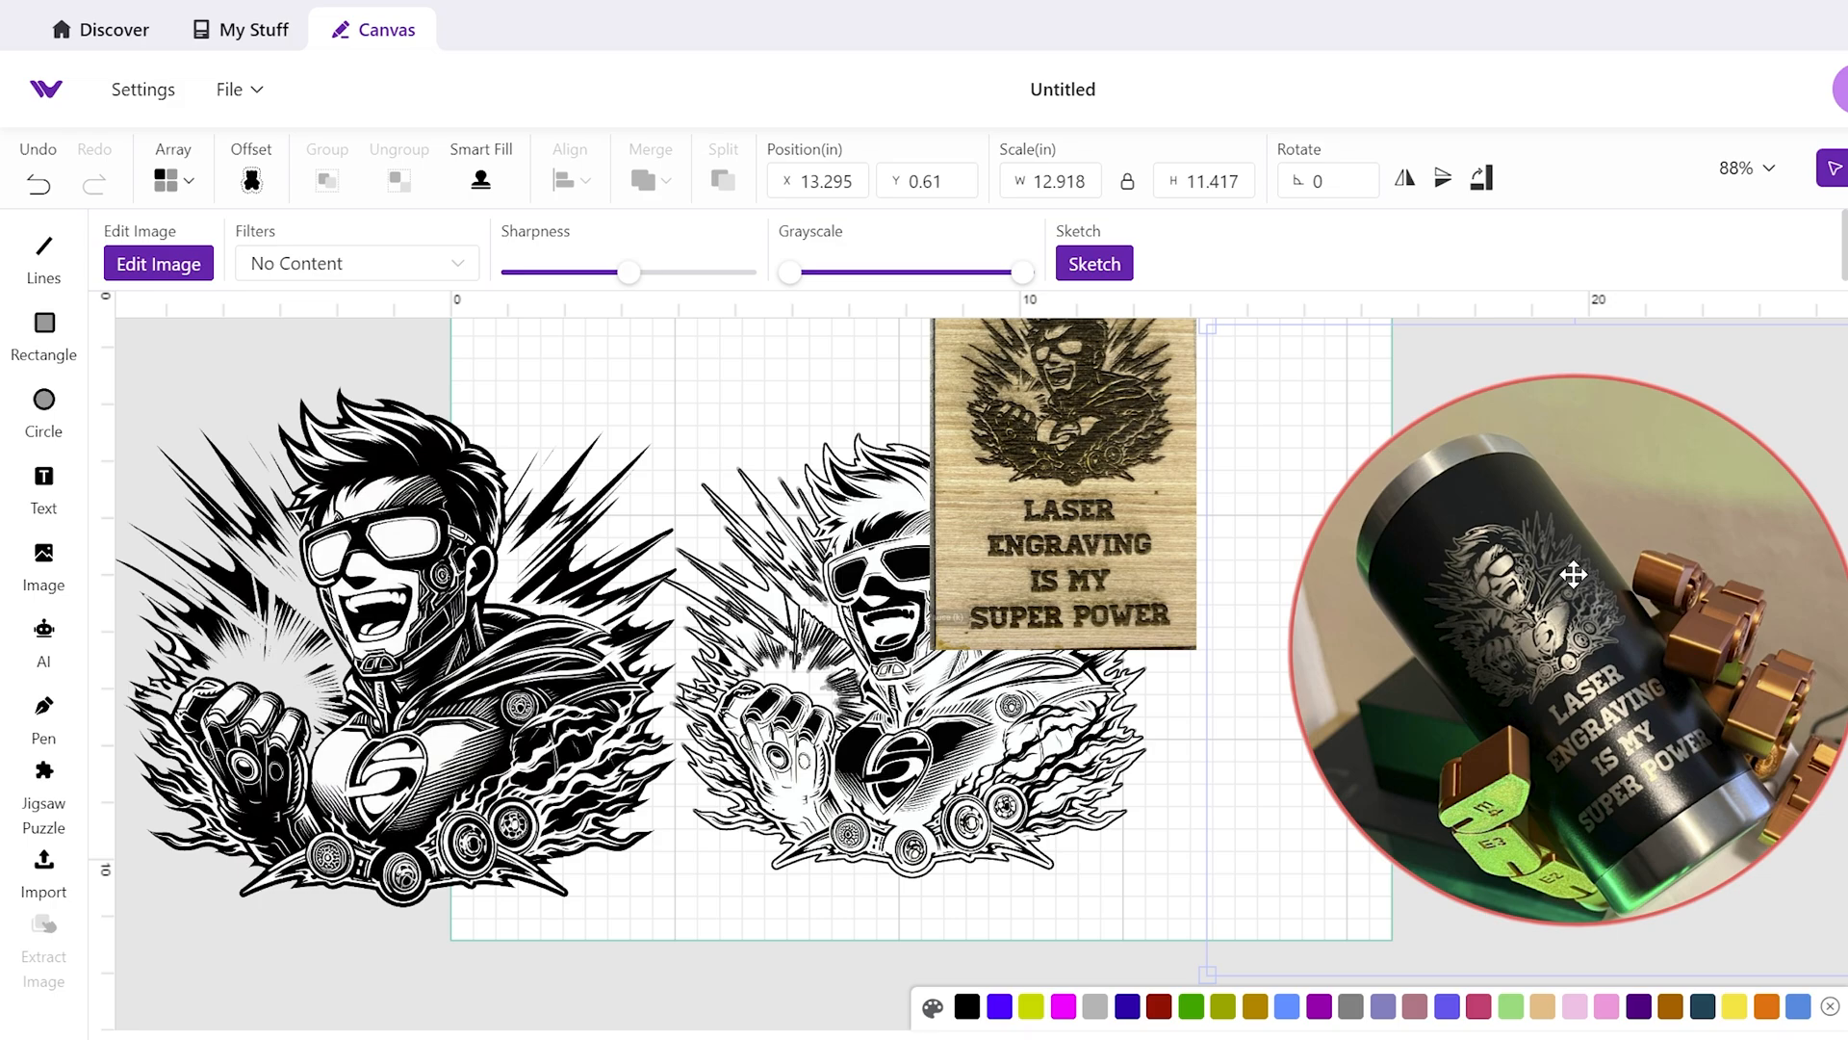
pyautogui.moveTo(1529, 520)
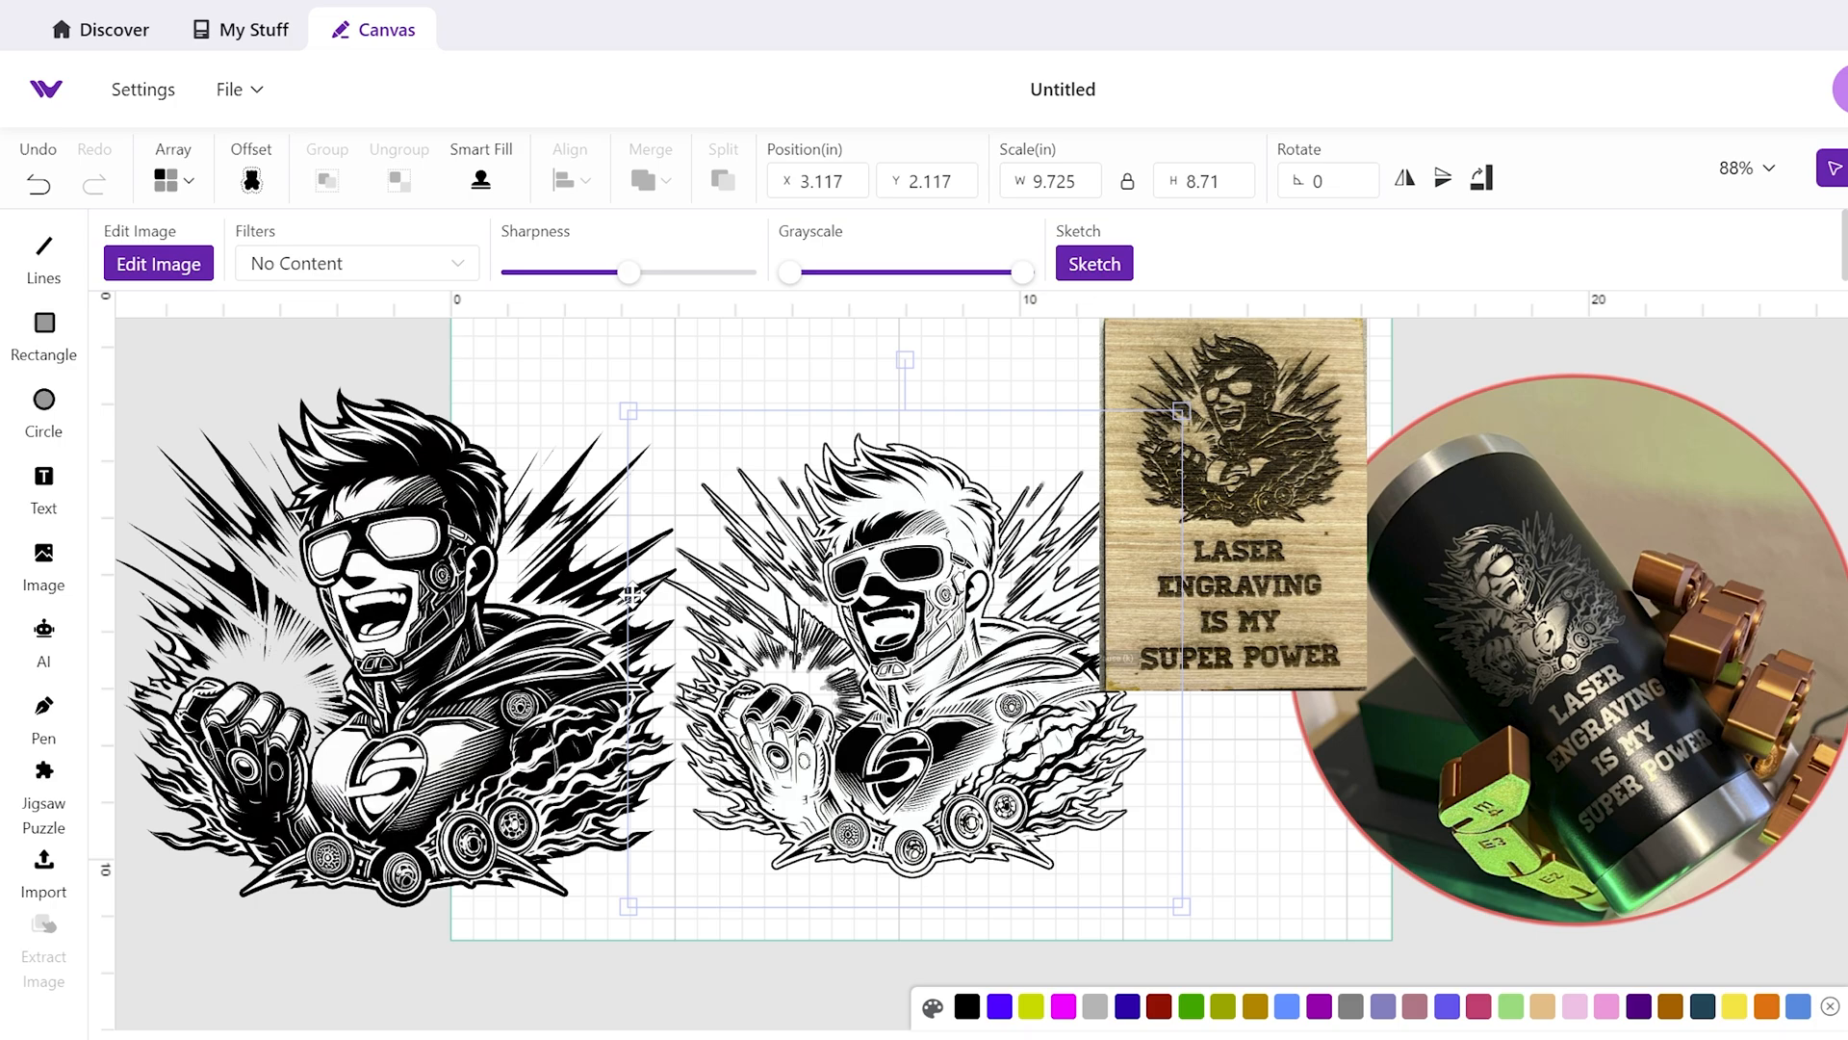
pyautogui.moveTo(908, 545)
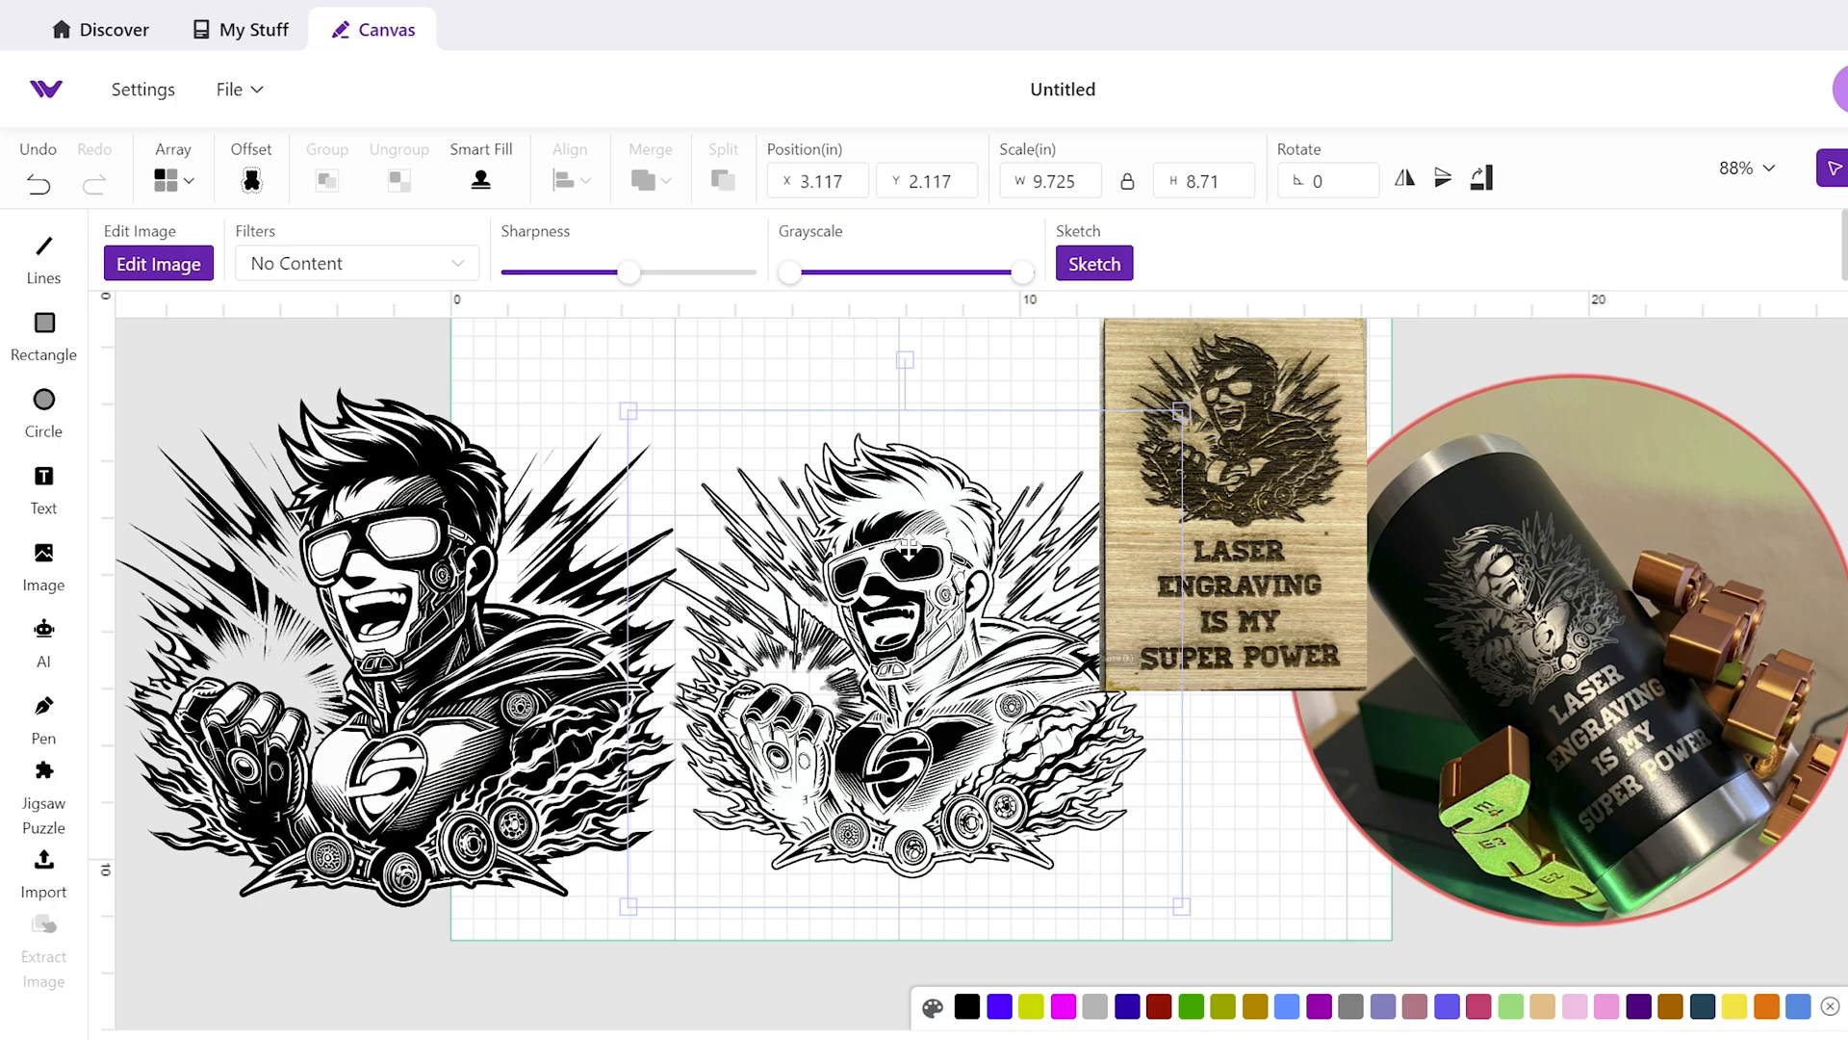
pyautogui.moveTo(421, 291)
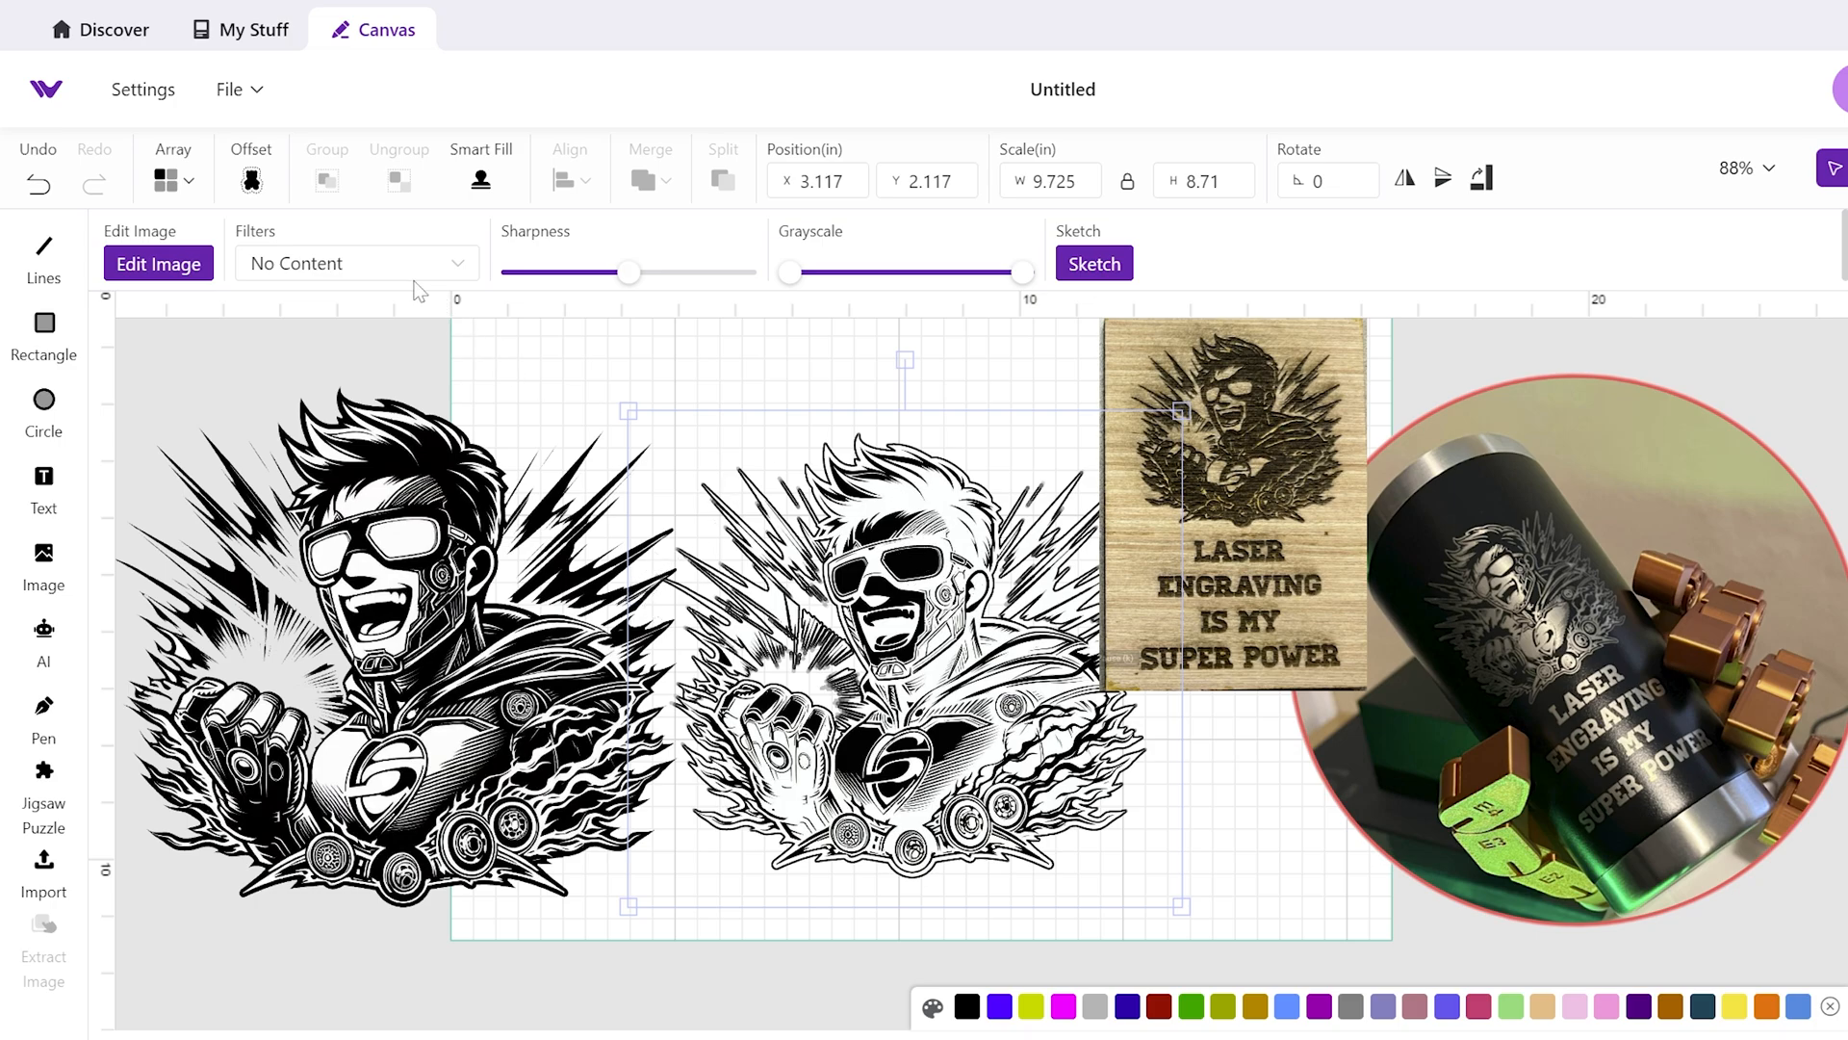
pyautogui.moveTo(259, 243)
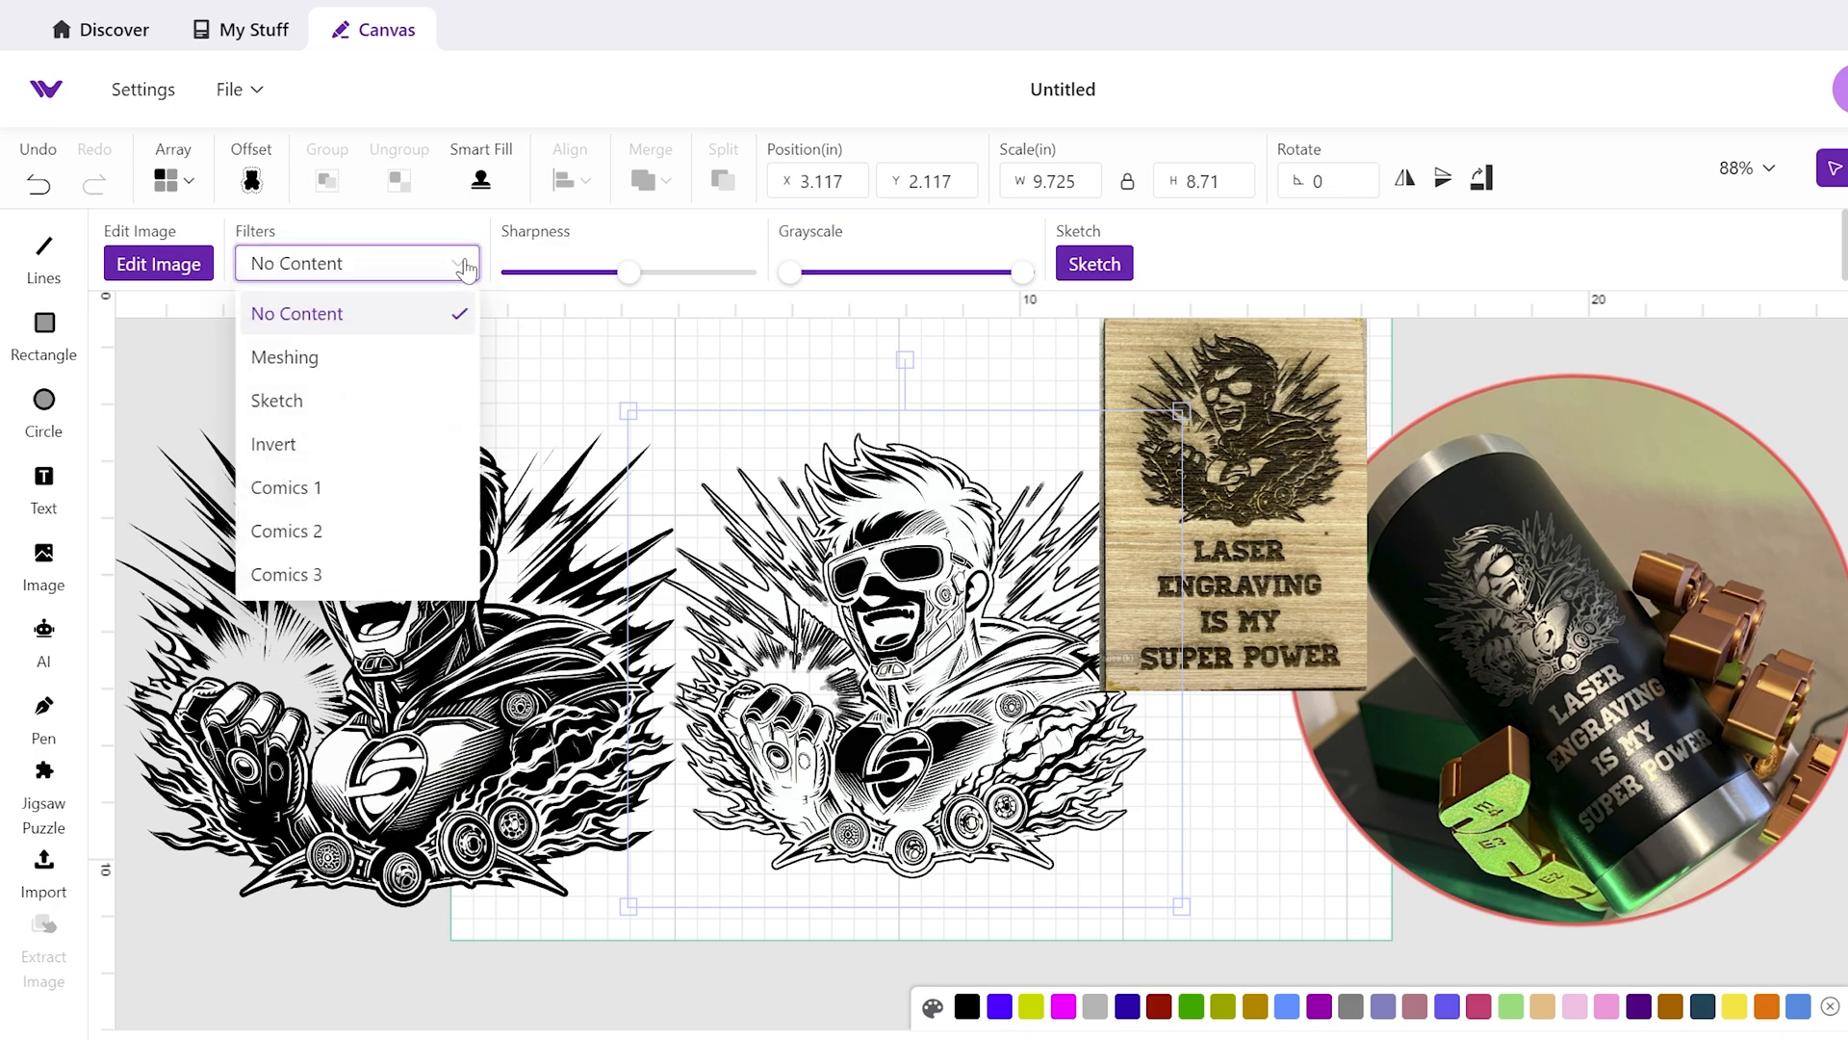
pyautogui.click(274, 442)
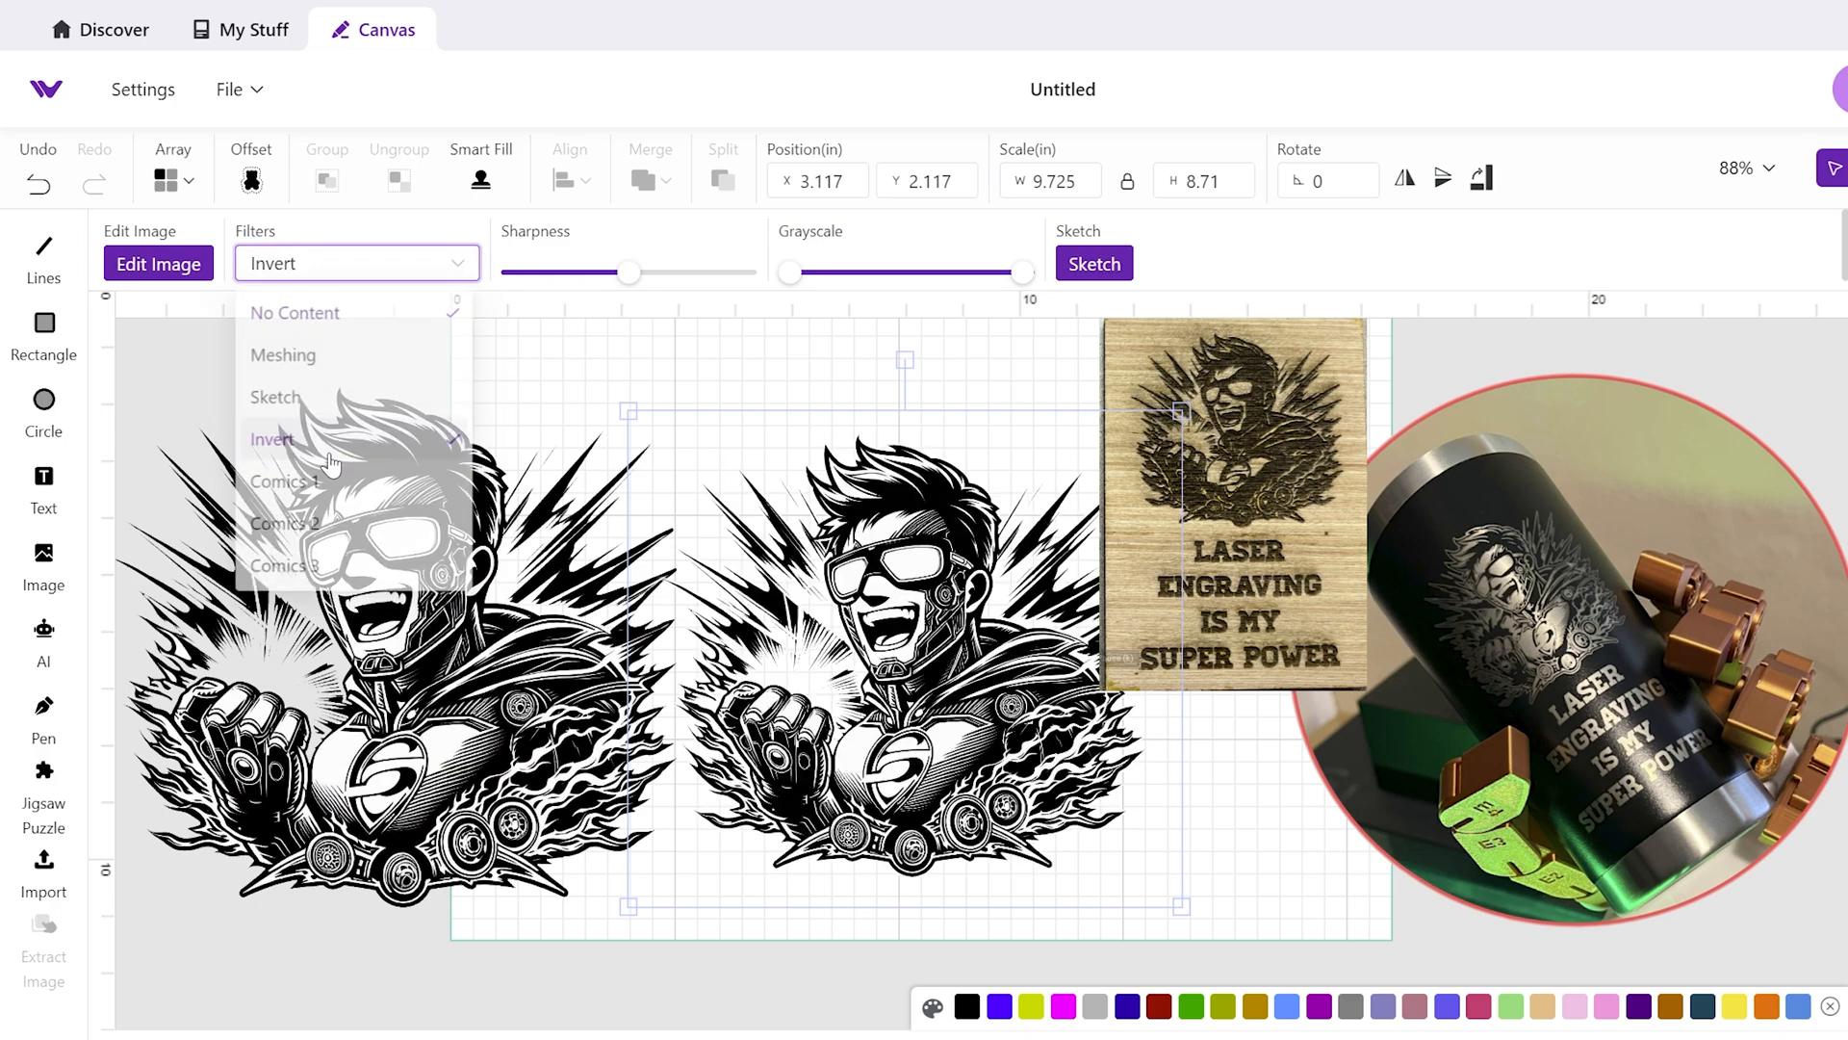
pyautogui.click(272, 439)
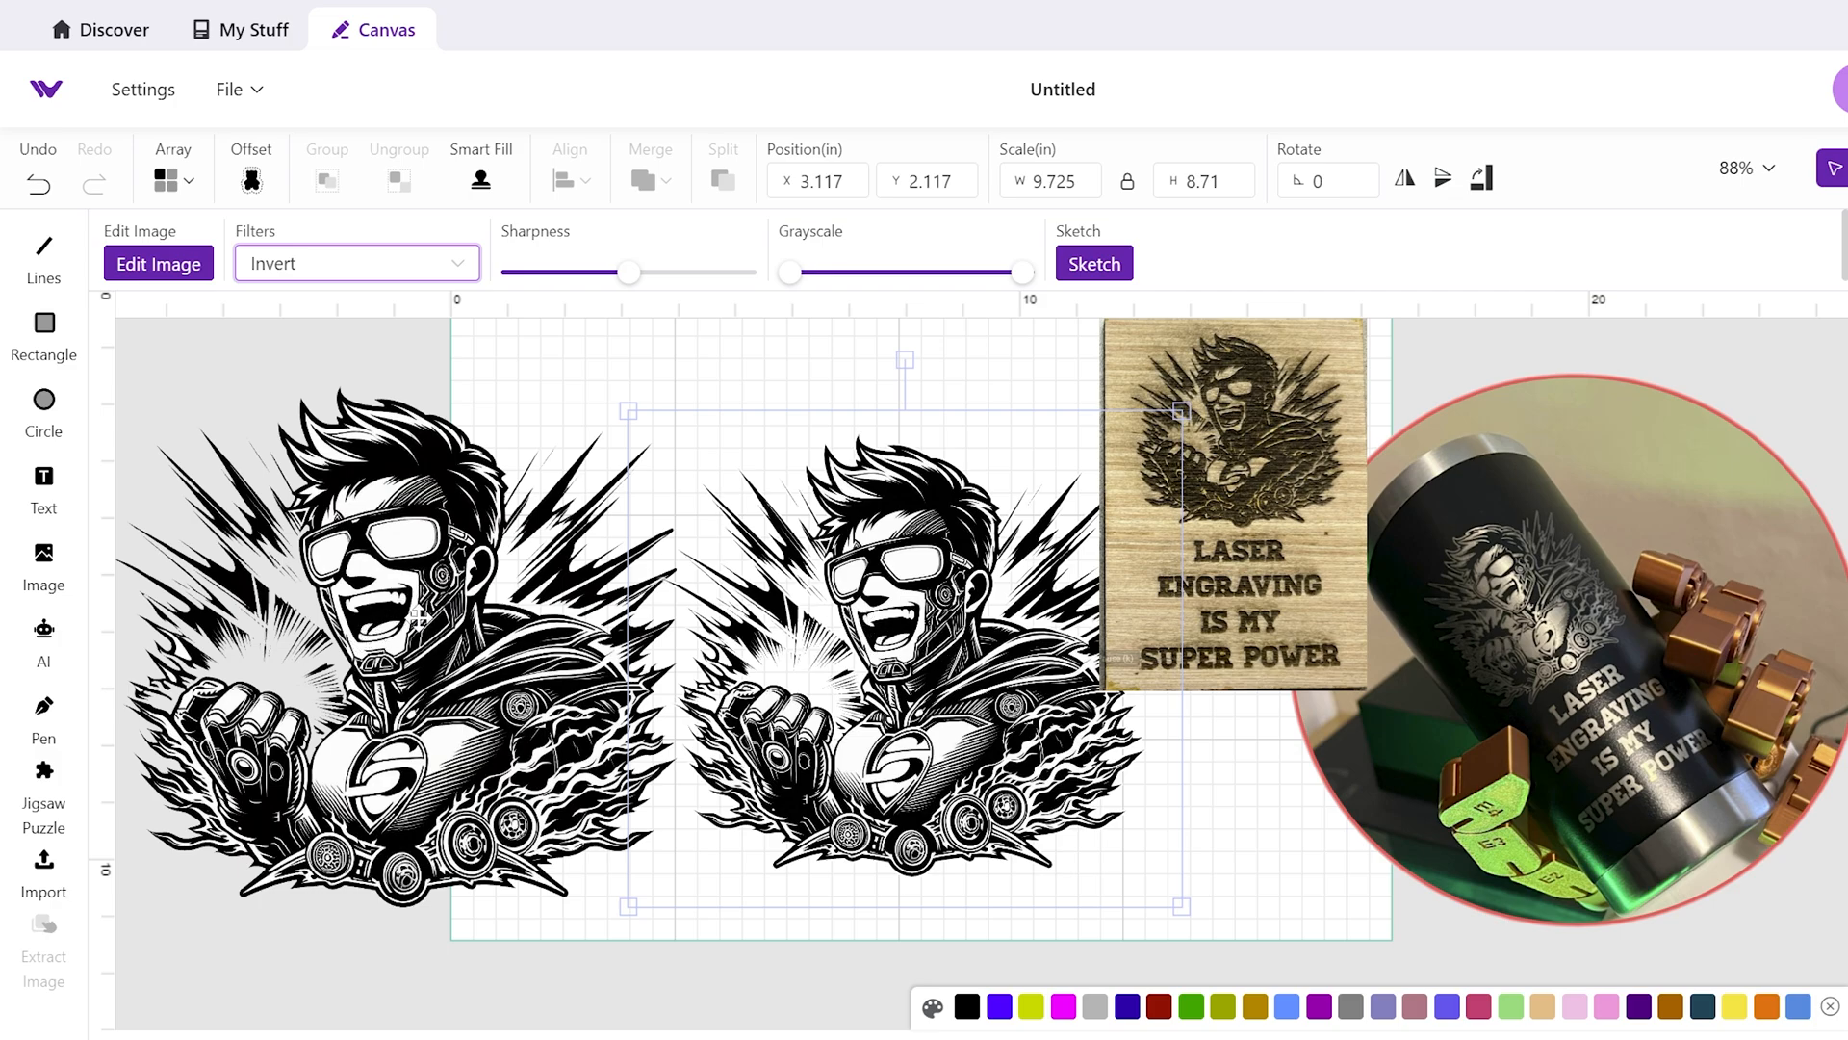
pyautogui.click(353, 263)
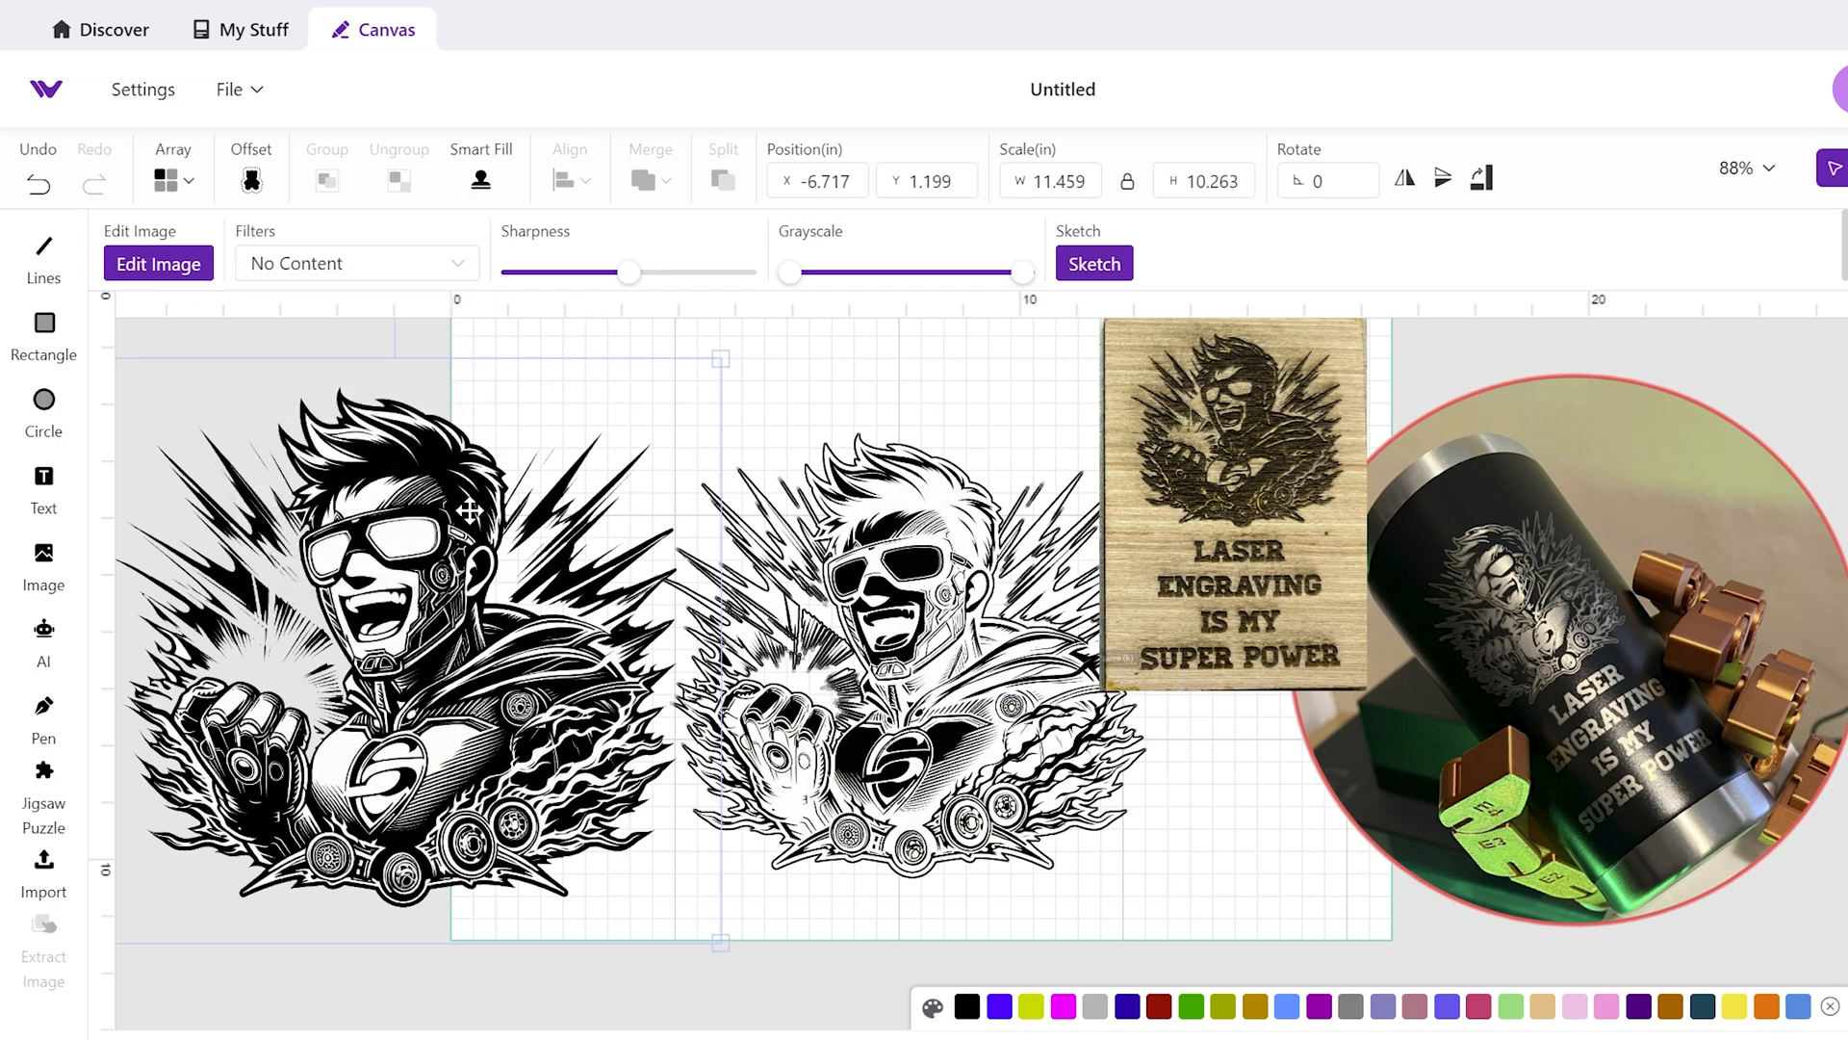
pyautogui.click(356, 263)
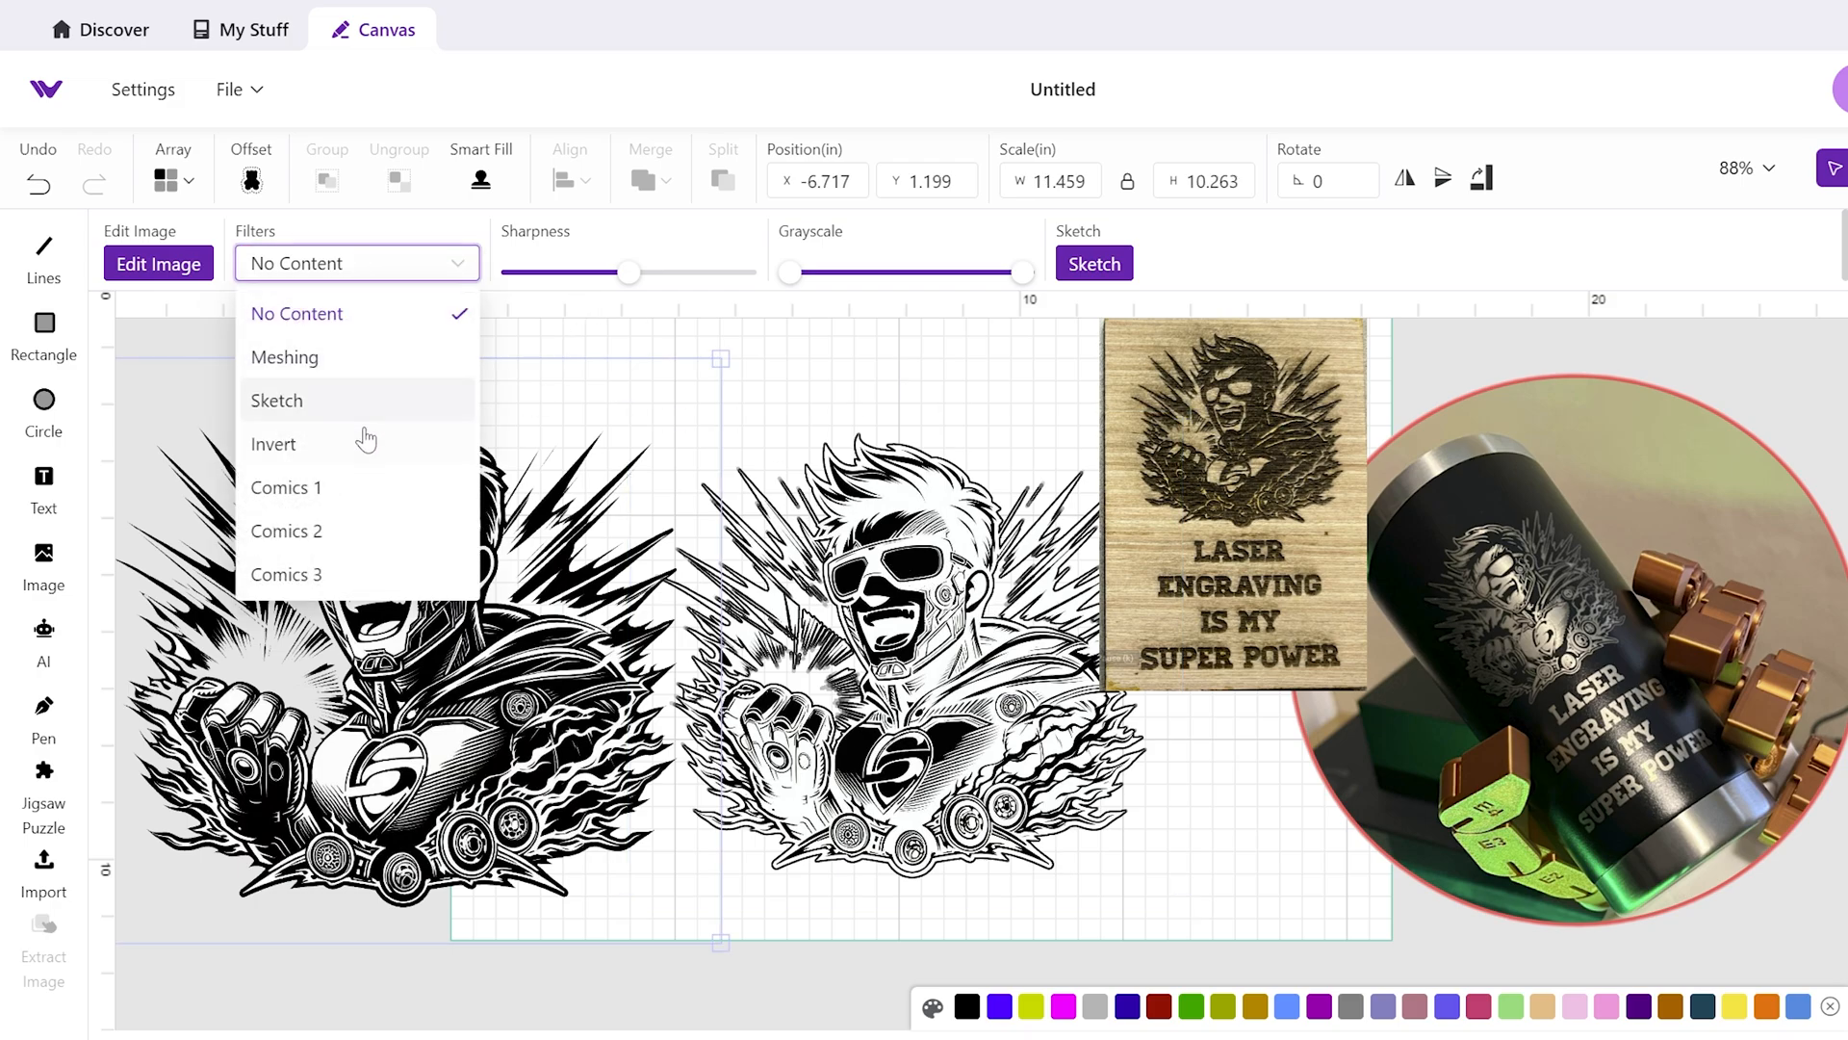
pyautogui.click(295, 312)
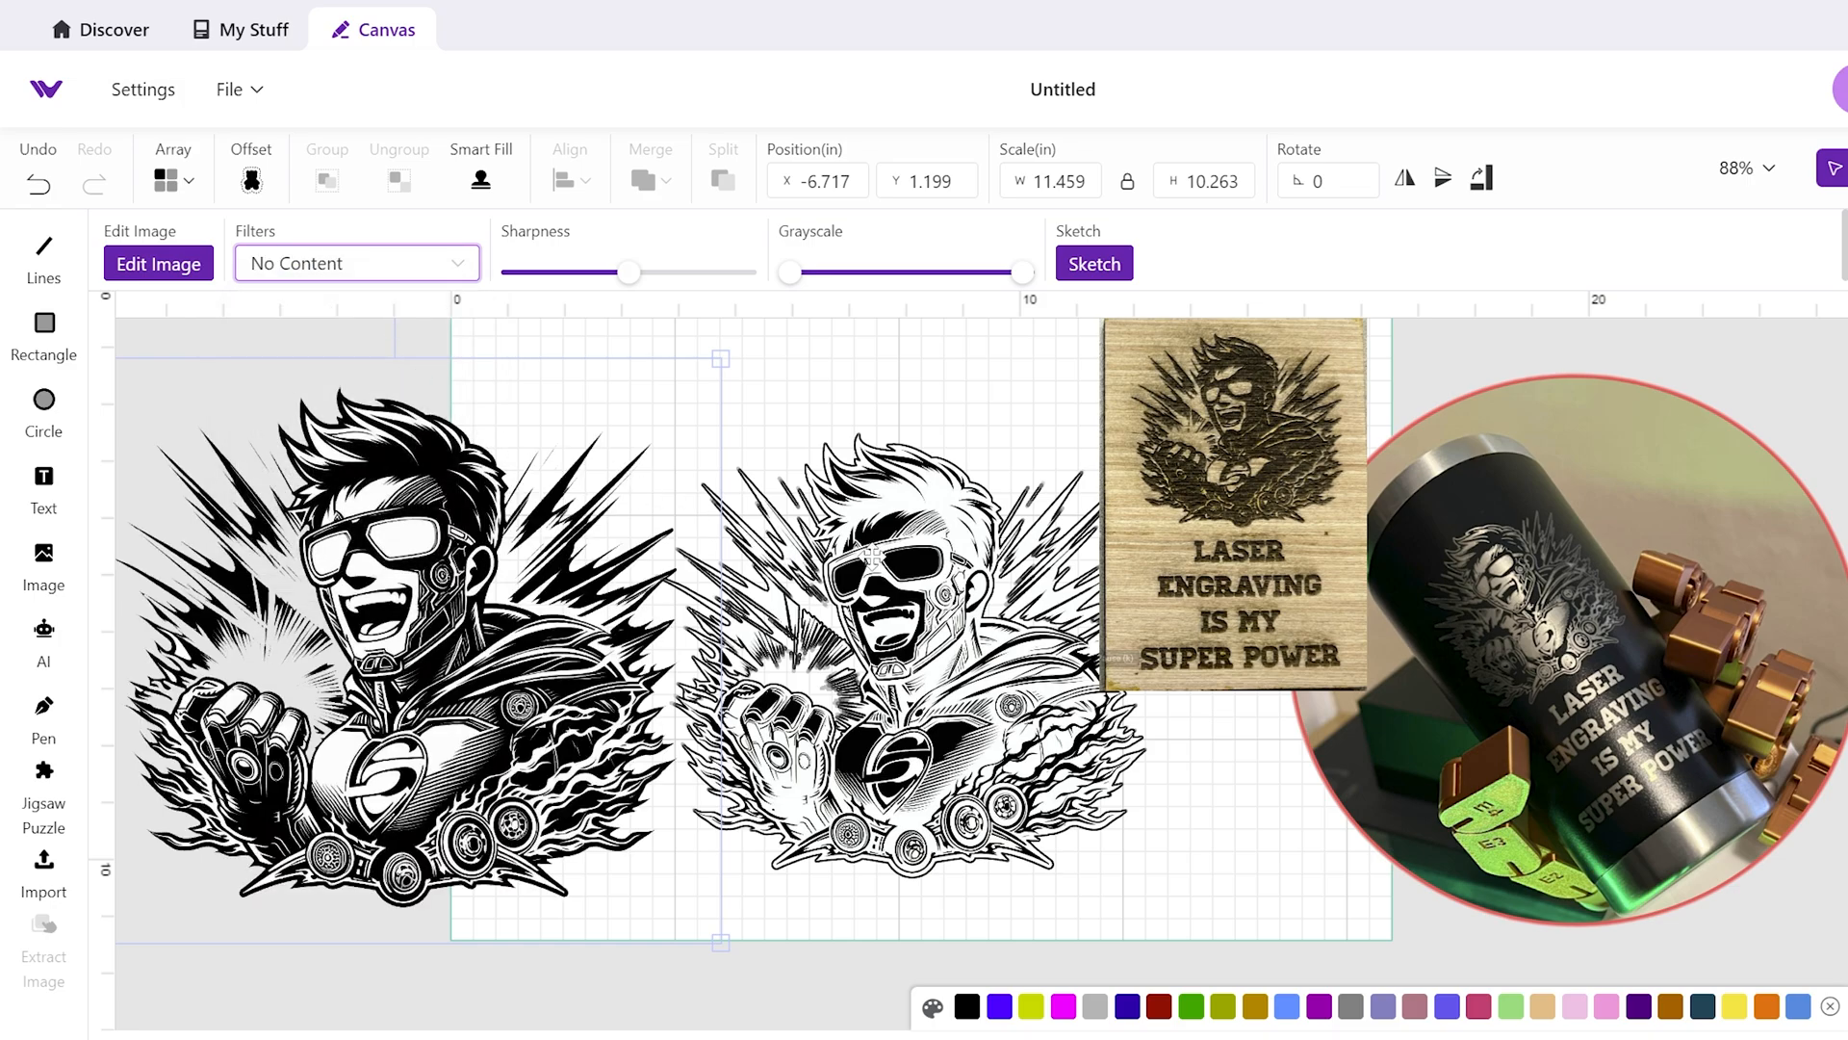
pyautogui.click(869, 405)
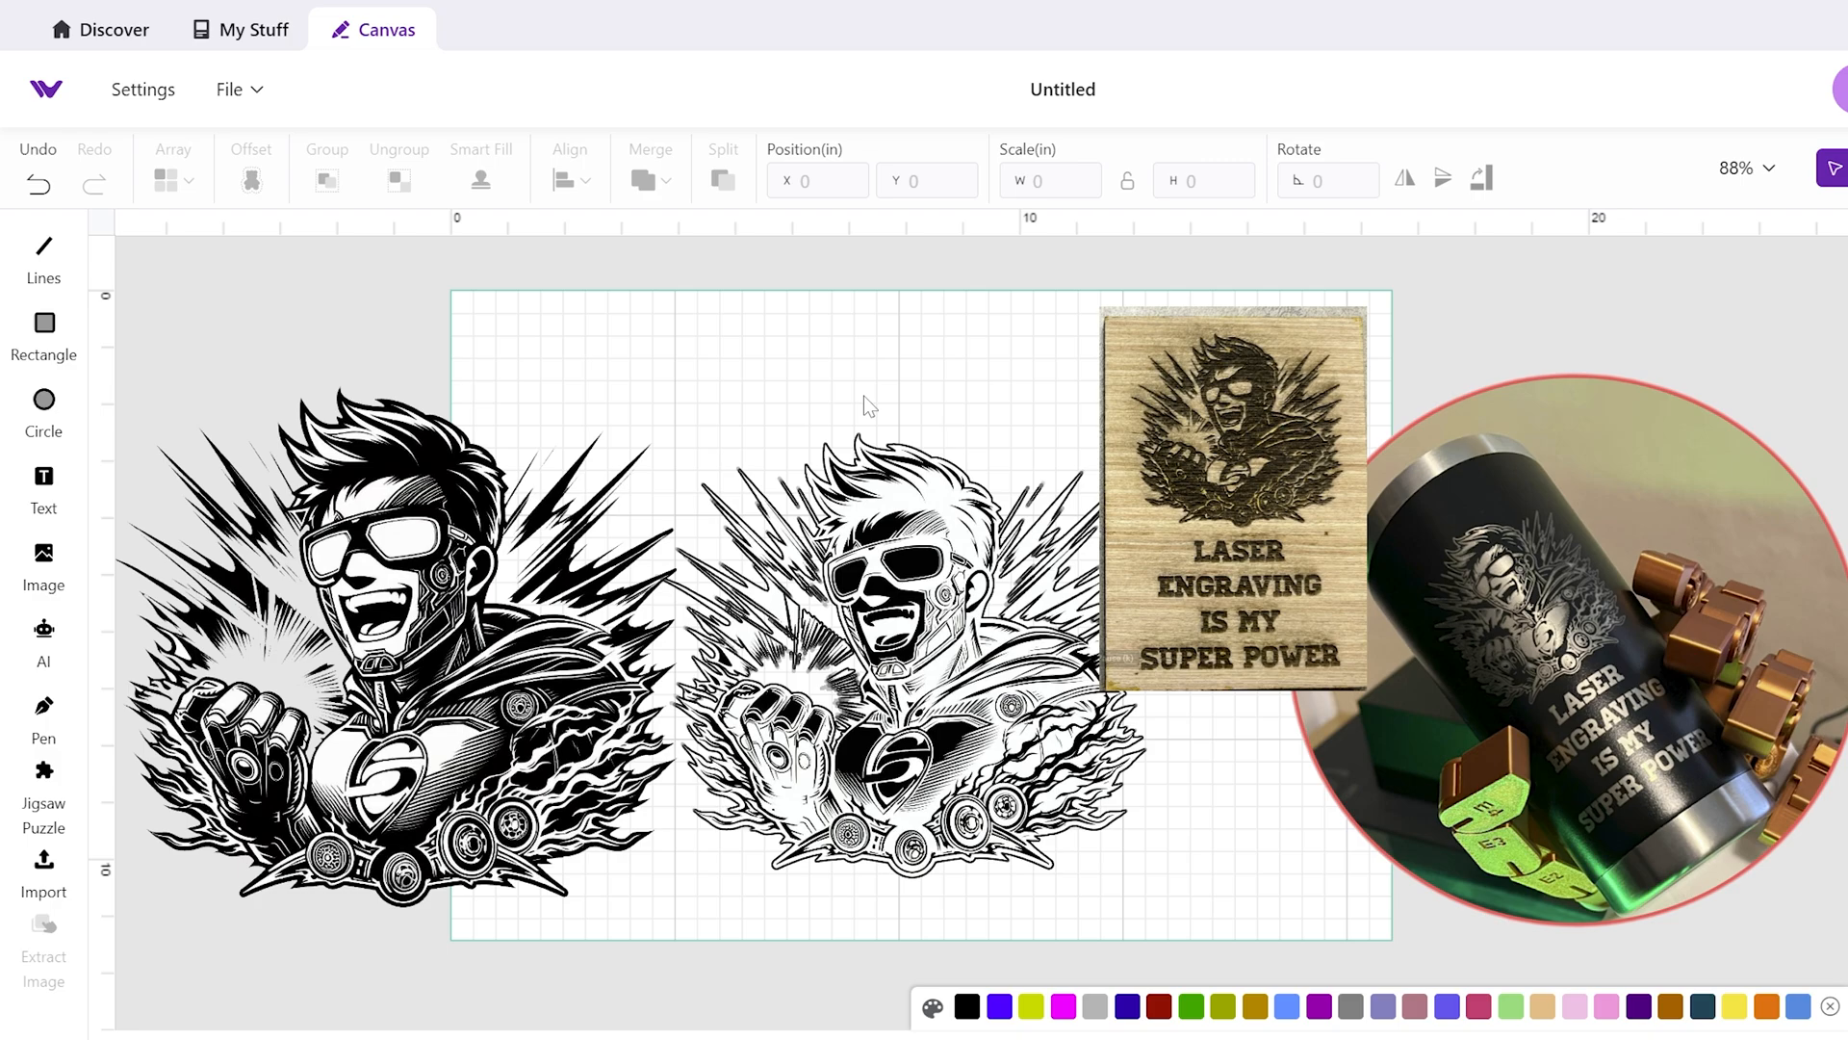
pyautogui.moveTo(1671, 315)
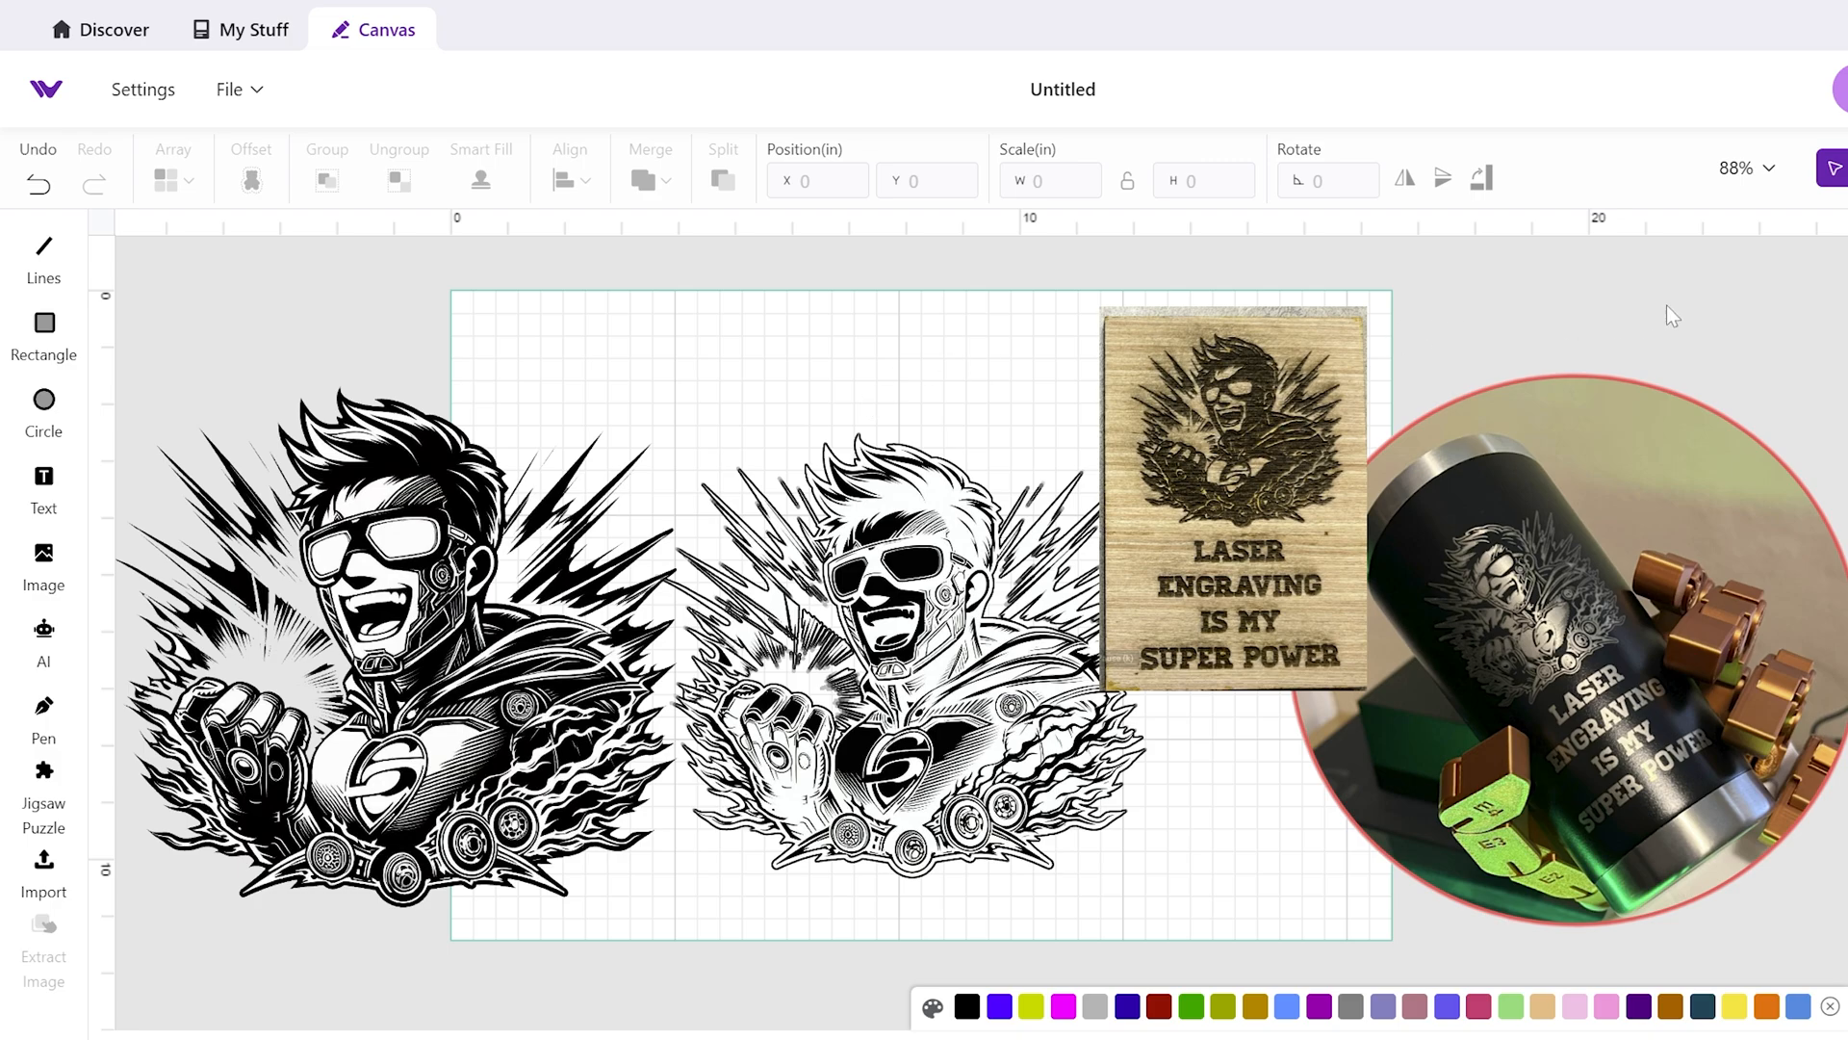